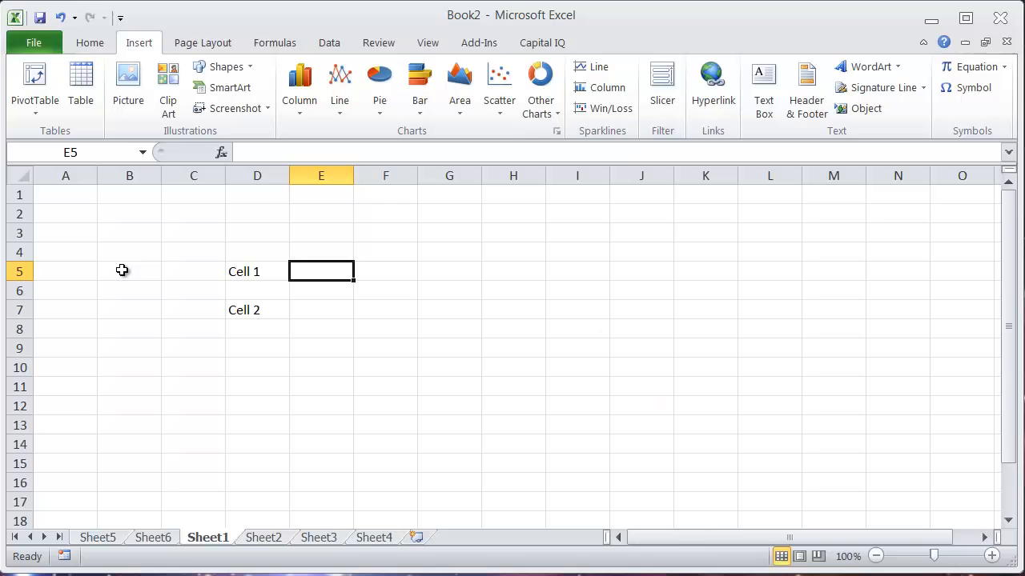
# Define the workbook-scoped name Cell_1 for D5 (=Sheet1!$D$5) in Name Manager.
pyautogui.click(256, 272)
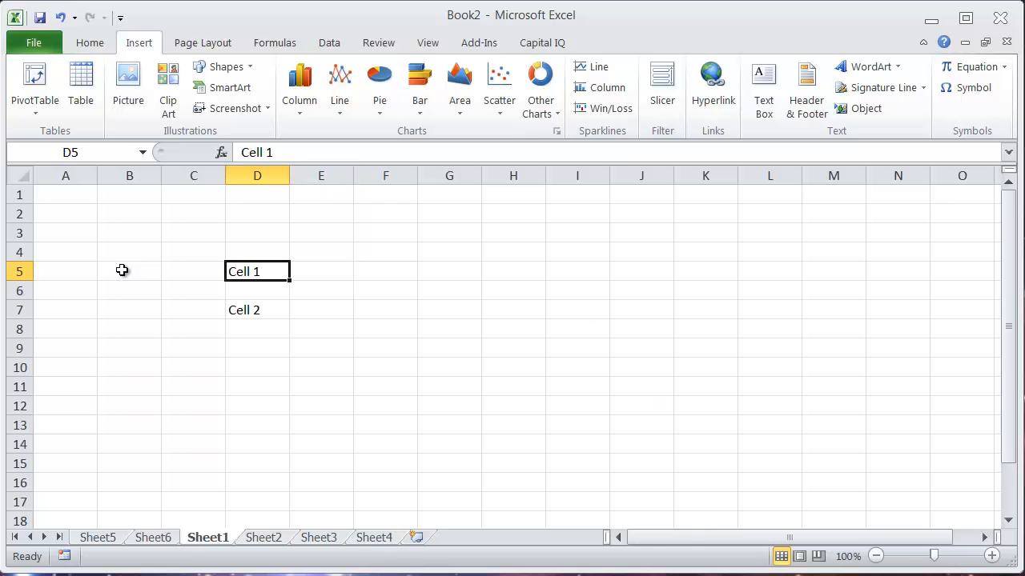
pyautogui.click(320, 270)
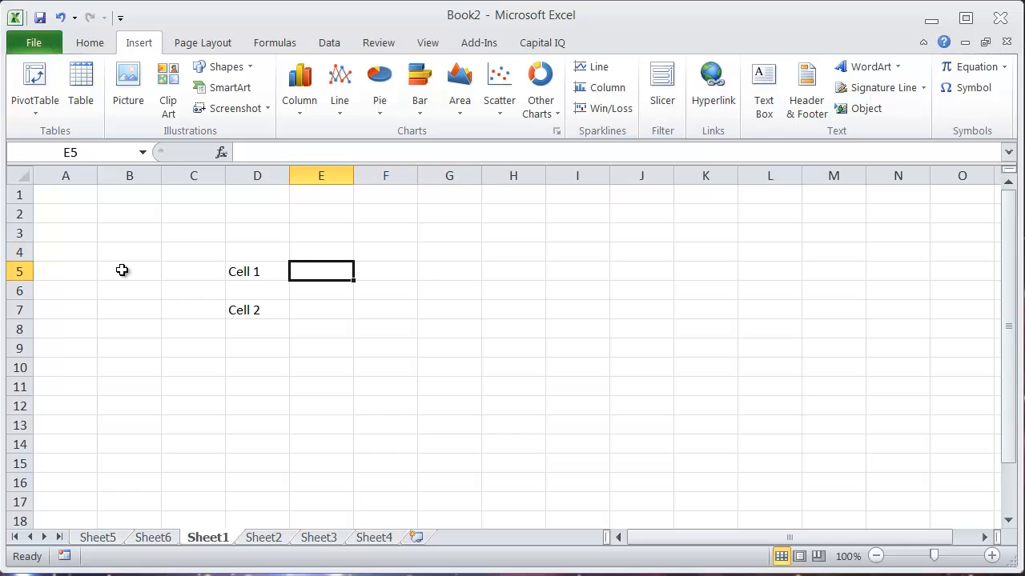
pyautogui.click(256, 272)
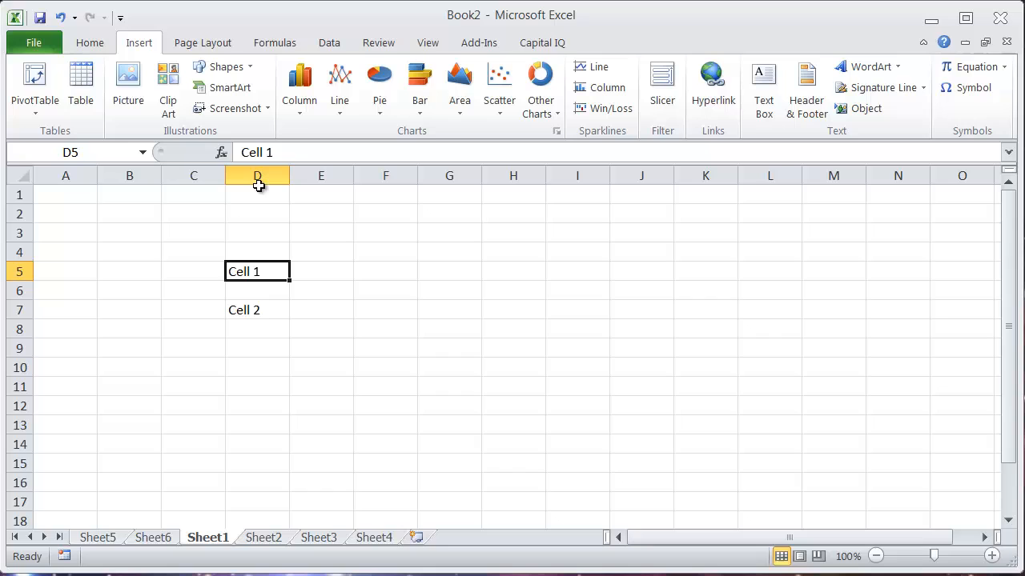
pyautogui.moveTo(354, 290)
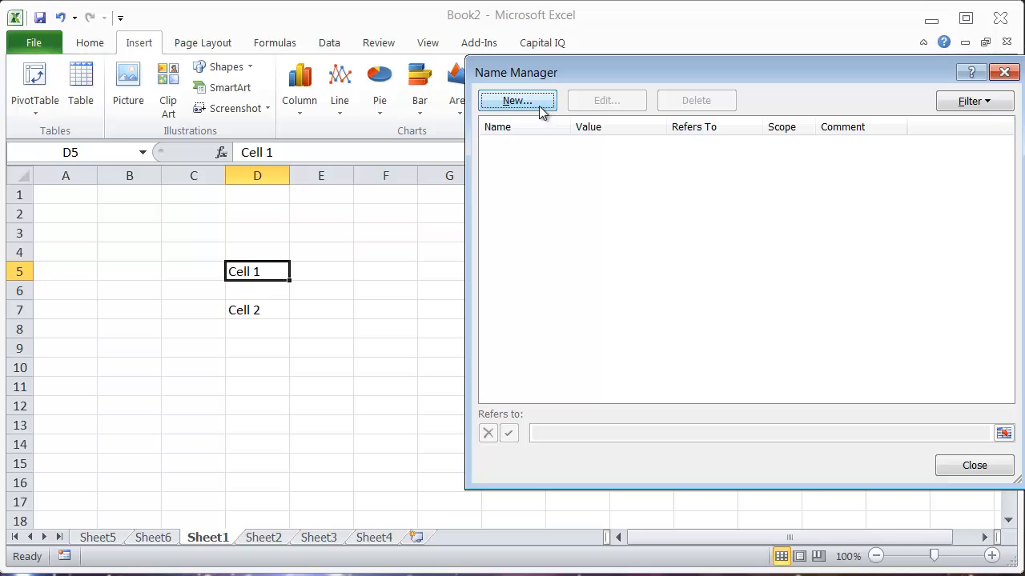
pyautogui.click(516, 100)
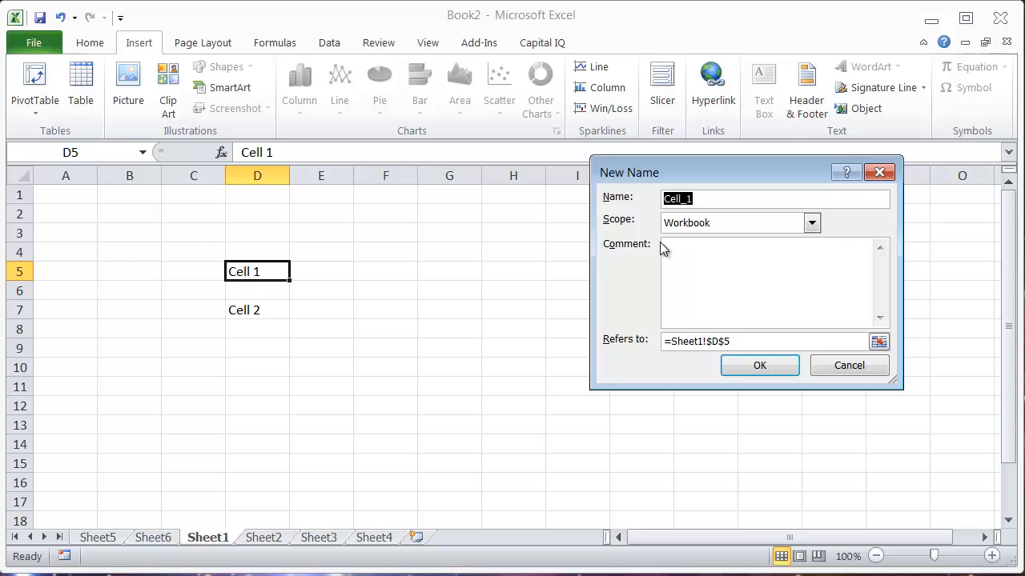
pyautogui.click(759, 365)
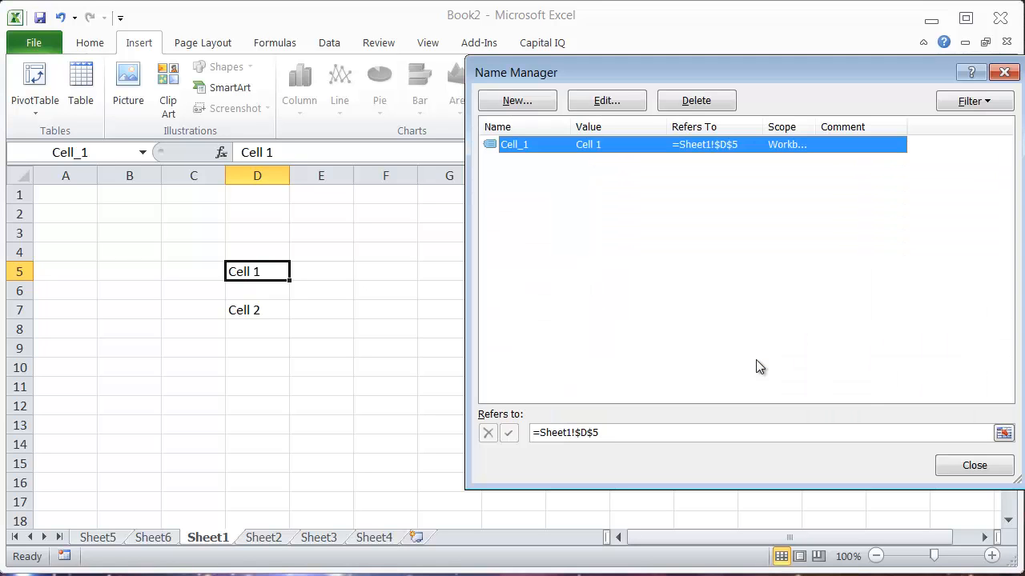
pyautogui.click(973, 465)
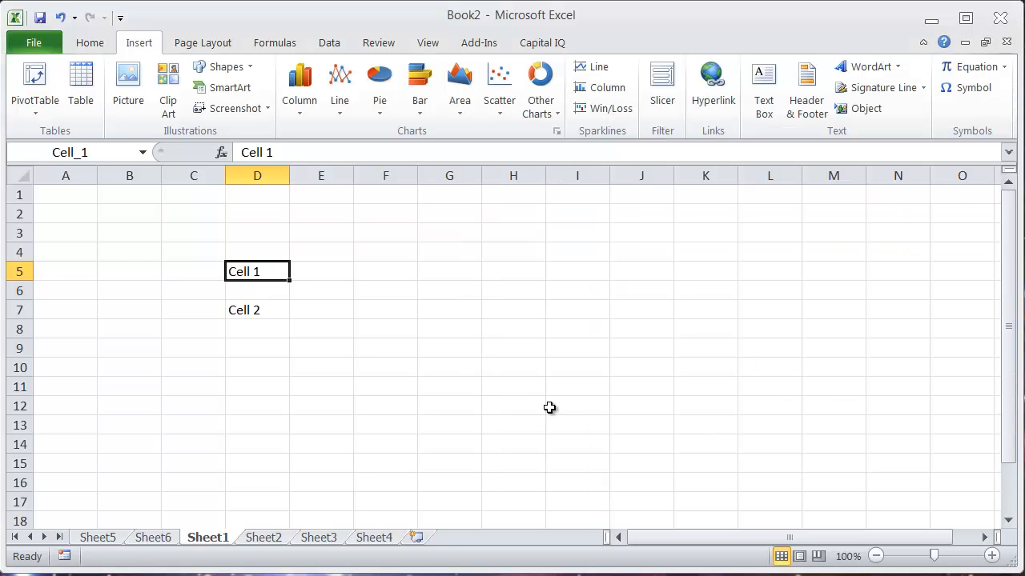
pyautogui.click(448, 271)
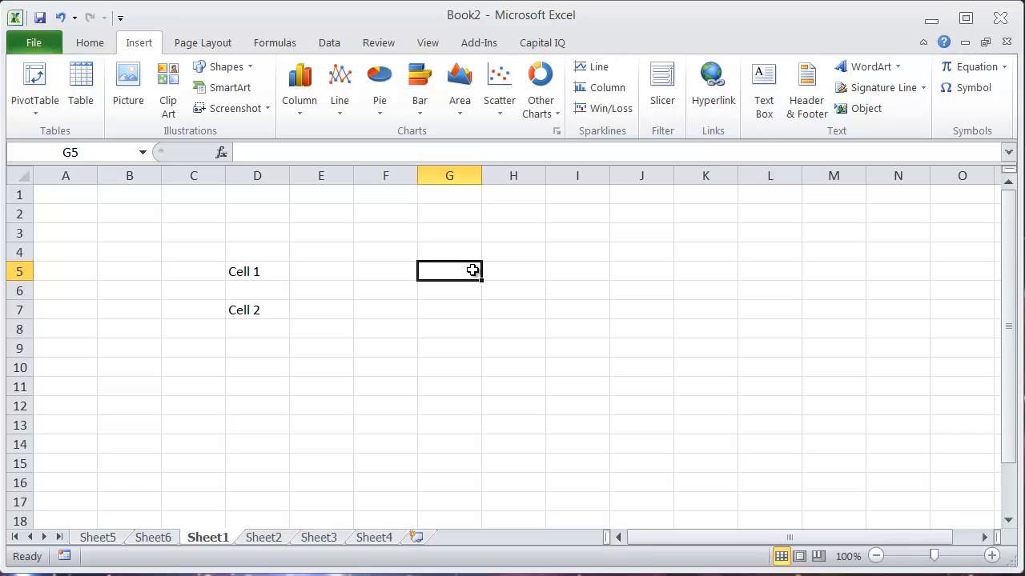
pyautogui.click(256, 273)
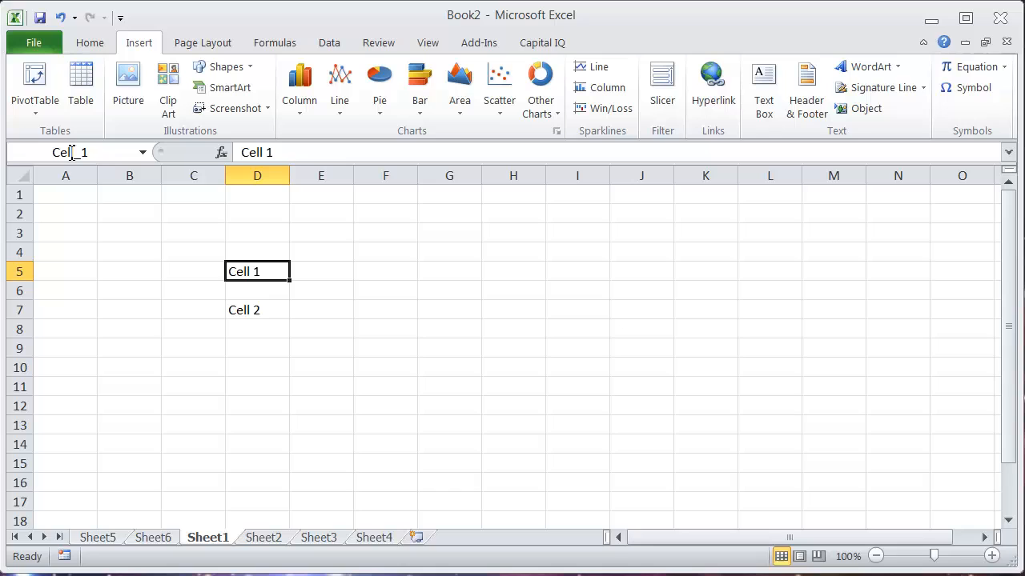
pyautogui.moveTo(72, 152)
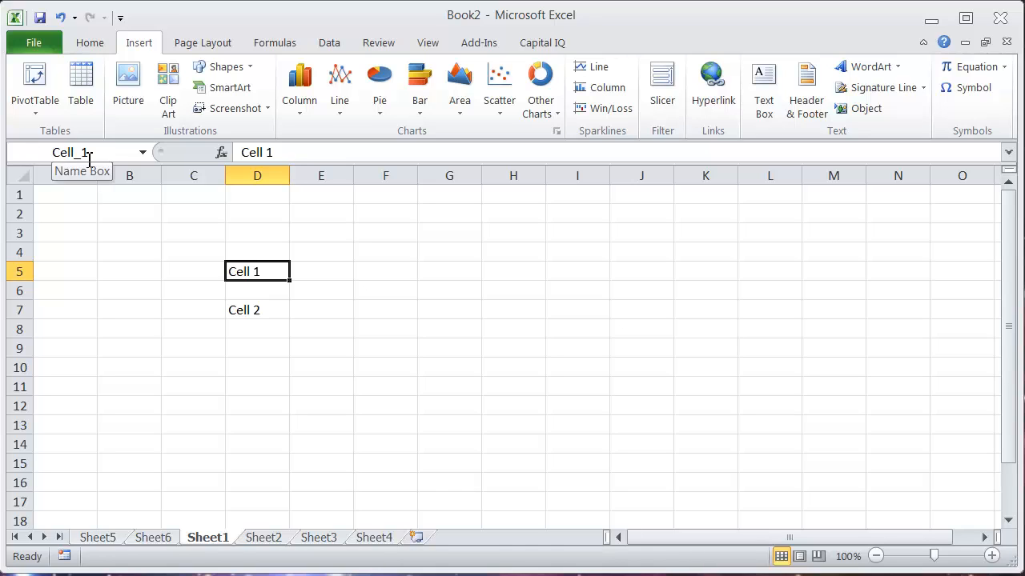
pyautogui.click(384, 270)
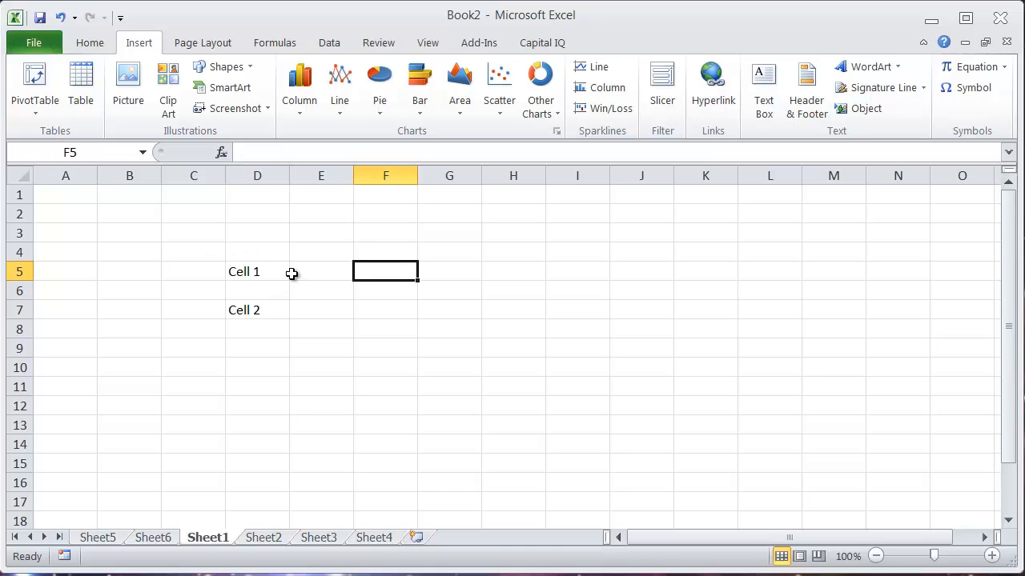
pyautogui.click(256, 270)
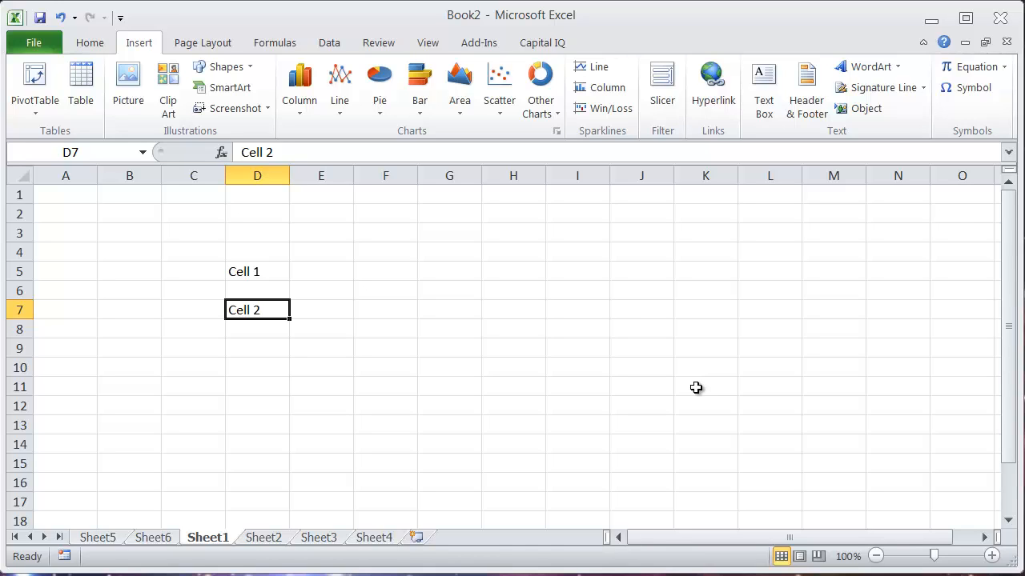
# Define the workbook-scoped name Cell_2 for D7 (=Sheet1!$D$7) via Ctrl+F3.
pyautogui.press('ctrl+f3')
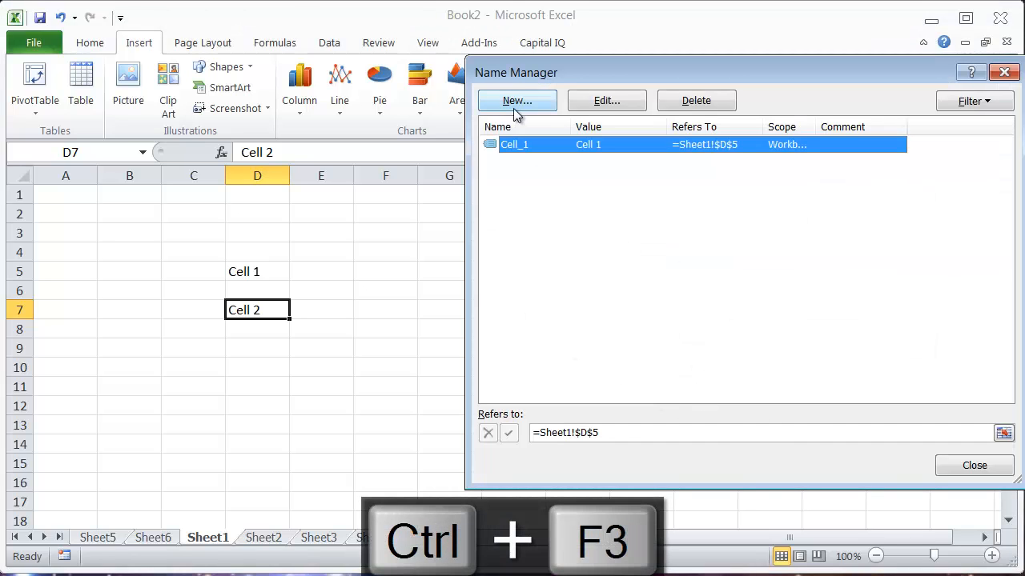
pyautogui.click(515, 99)
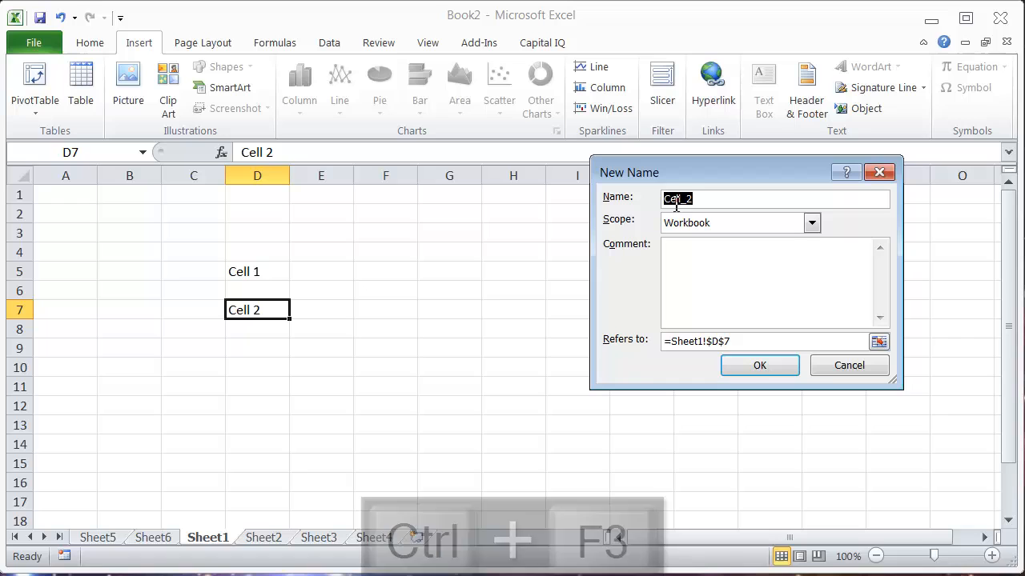
pyautogui.click(759, 365)
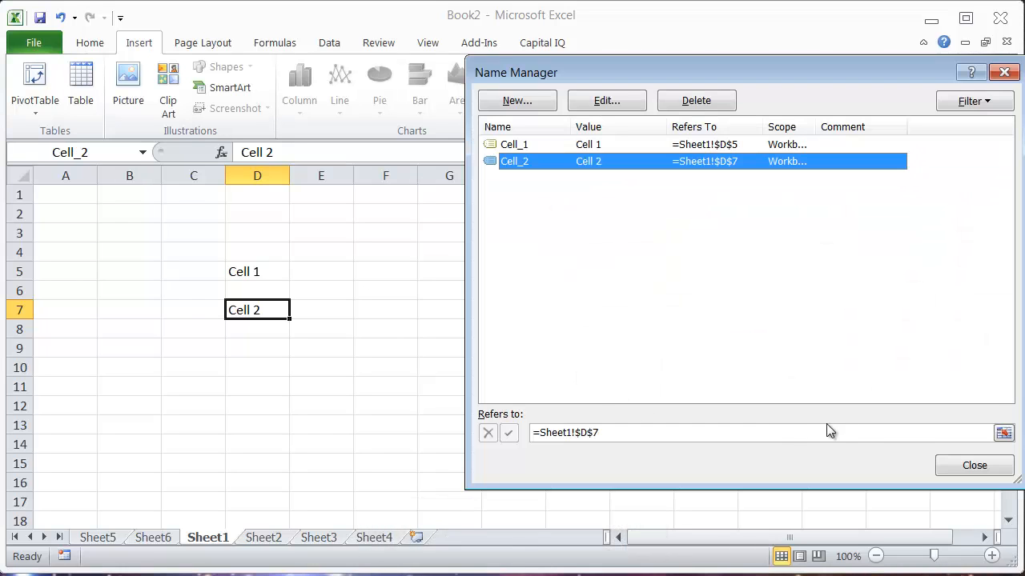
pyautogui.click(973, 465)
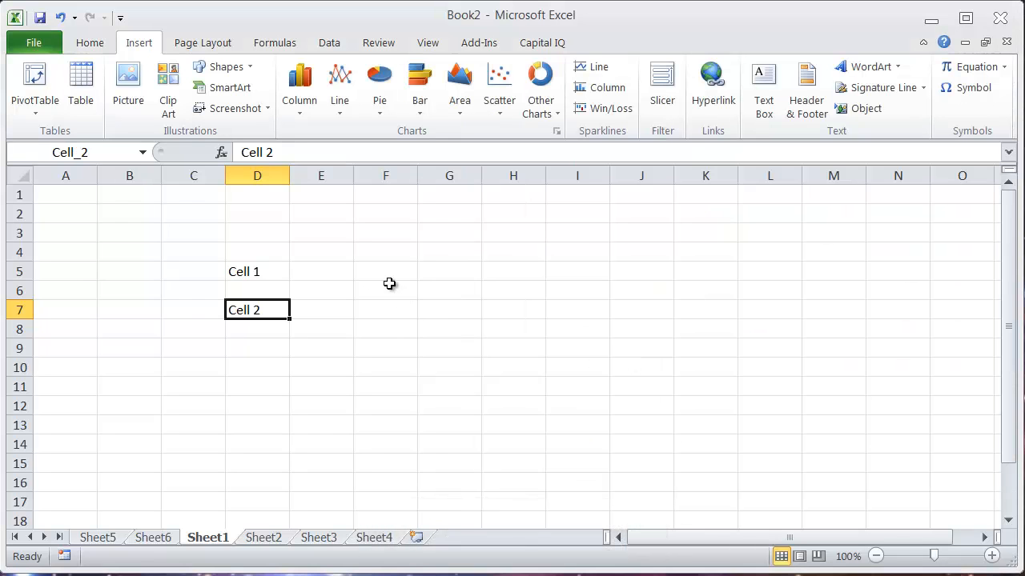
pyautogui.moveTo(391, 284); pyautogui.dragTo(647, 442)
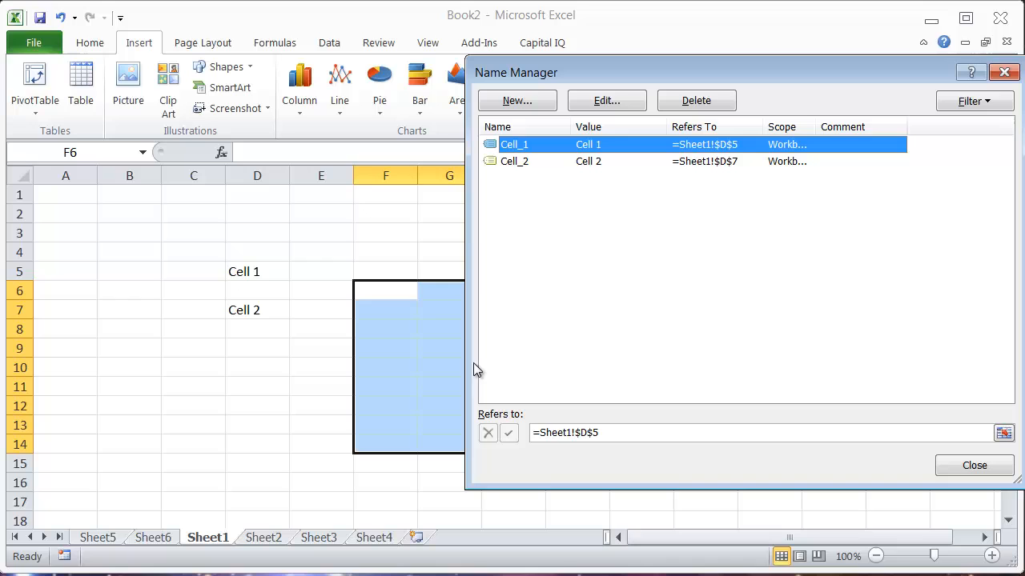
pyautogui.click(974, 464)
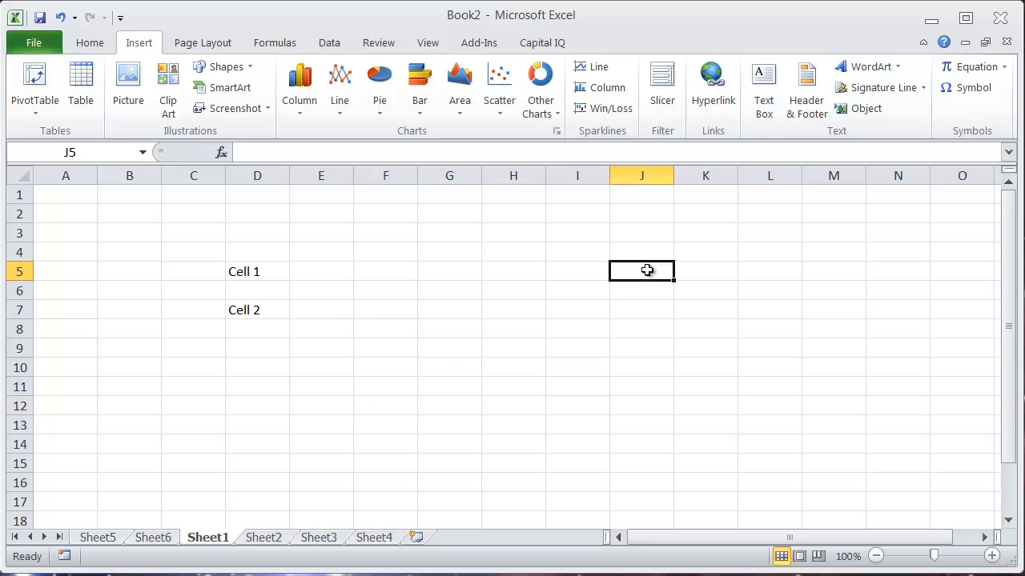
pyautogui.moveTo(496, 387)
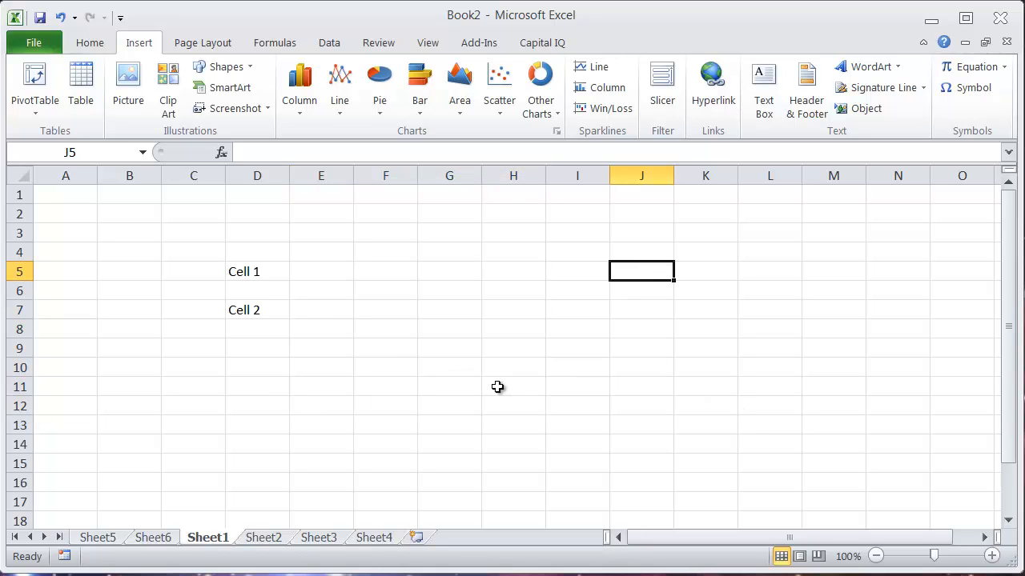
pyautogui.moveTo(408, 308)
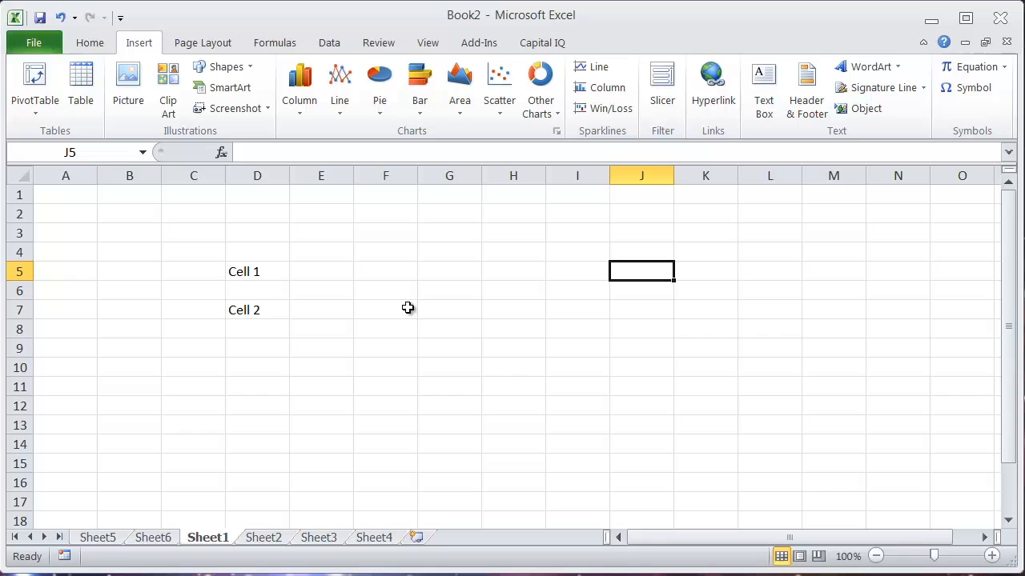